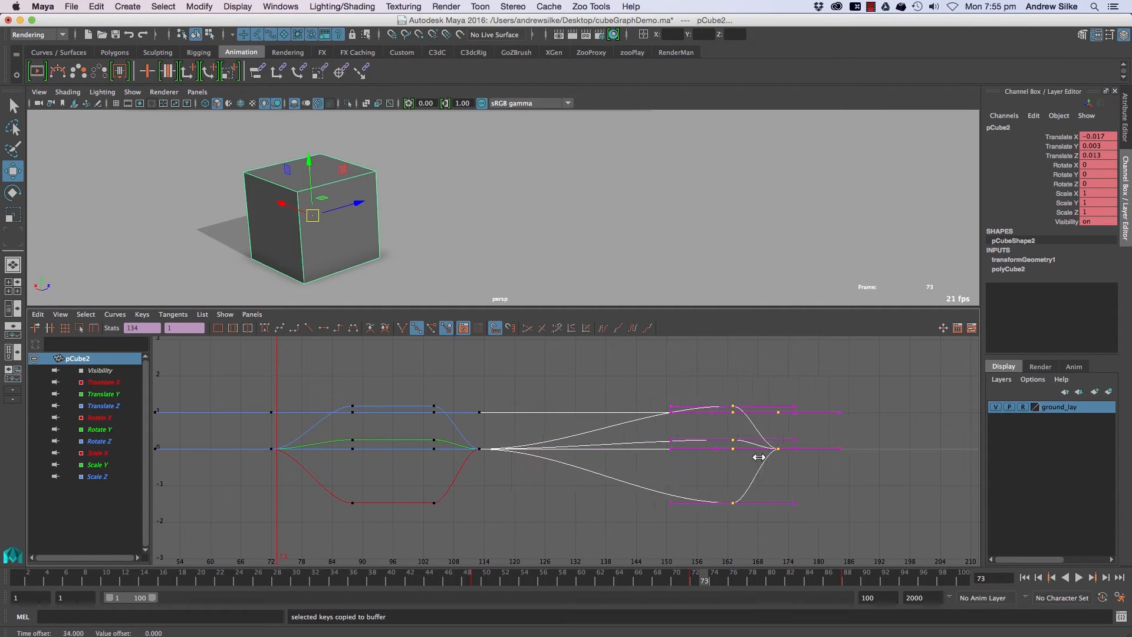
- Undo stray edits and switch to the Move Keys tool (W) before placing the later keys at frame 88
key("cmd+z")
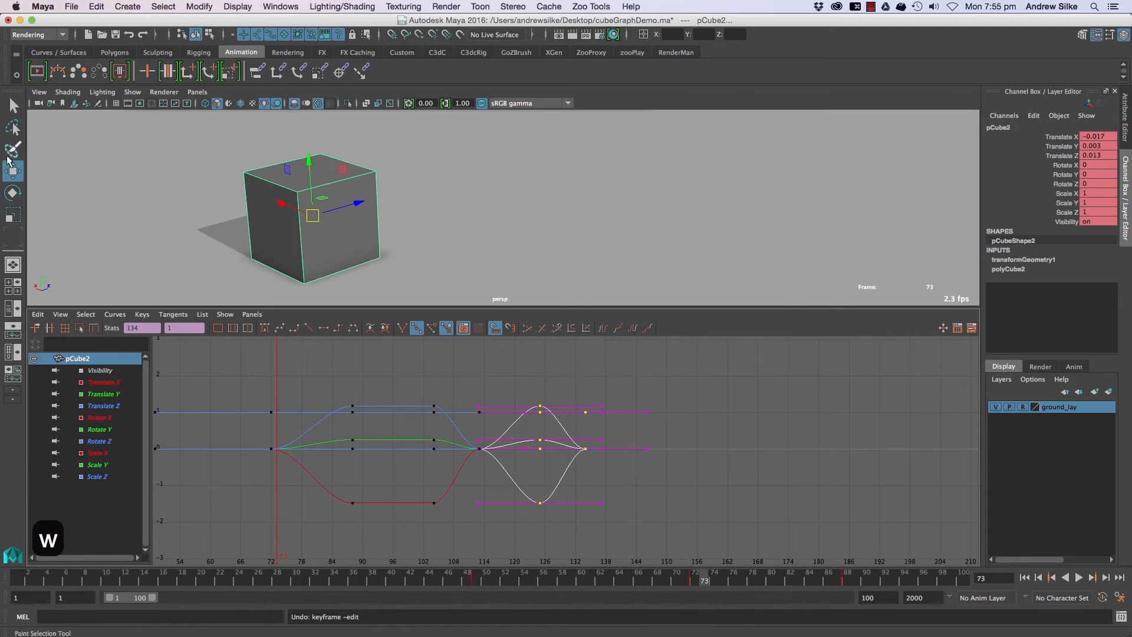
key("w")
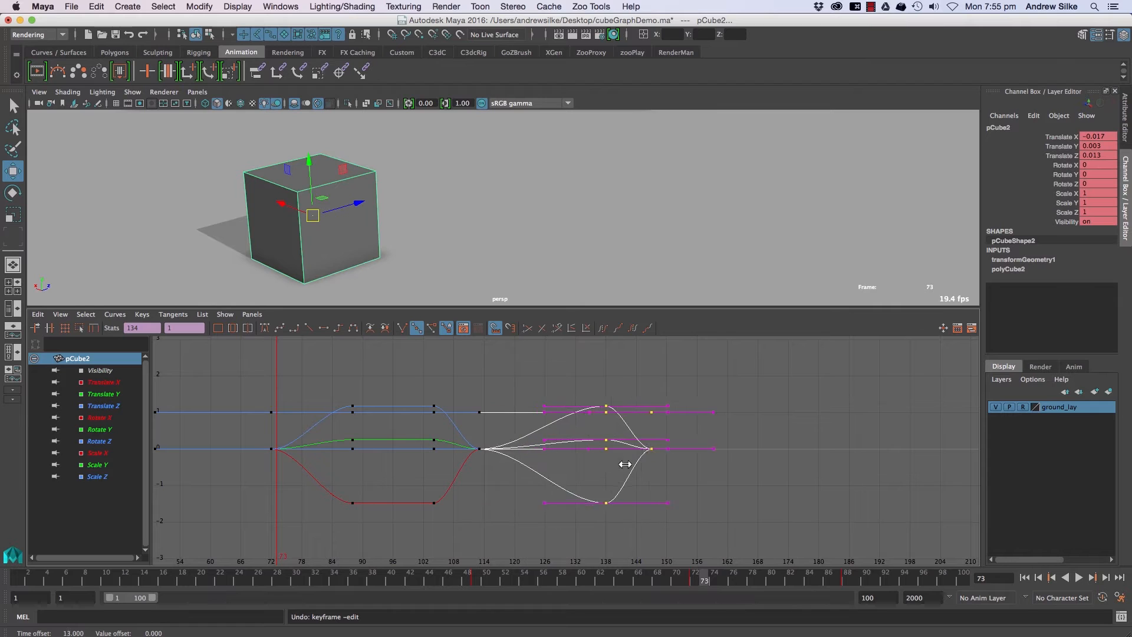
key("cmd+z")
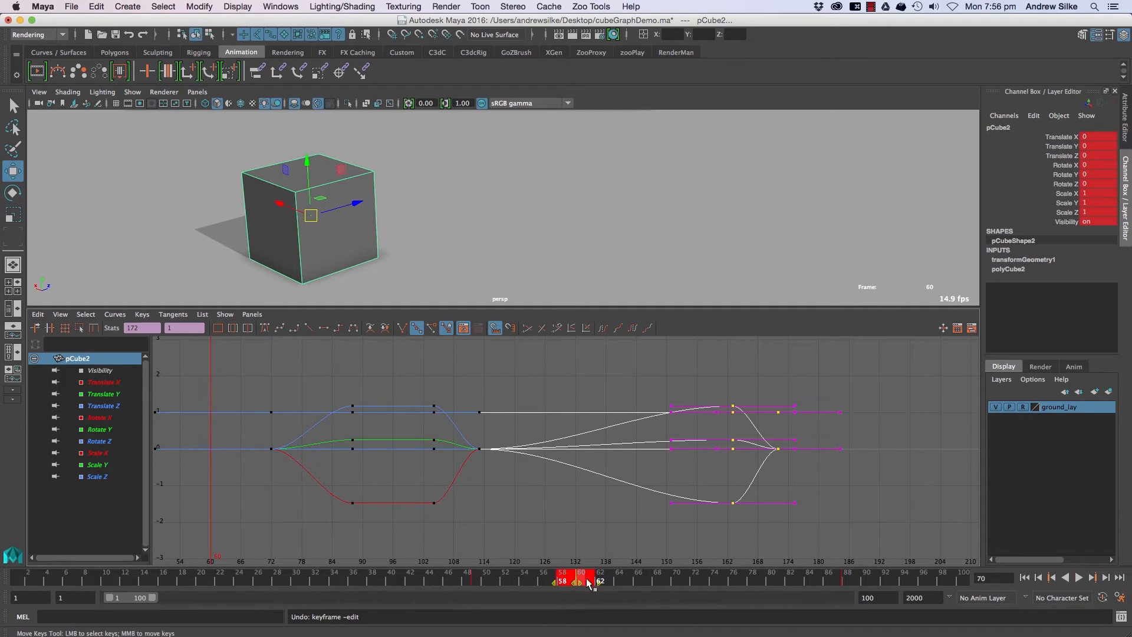
key("cmd+z")
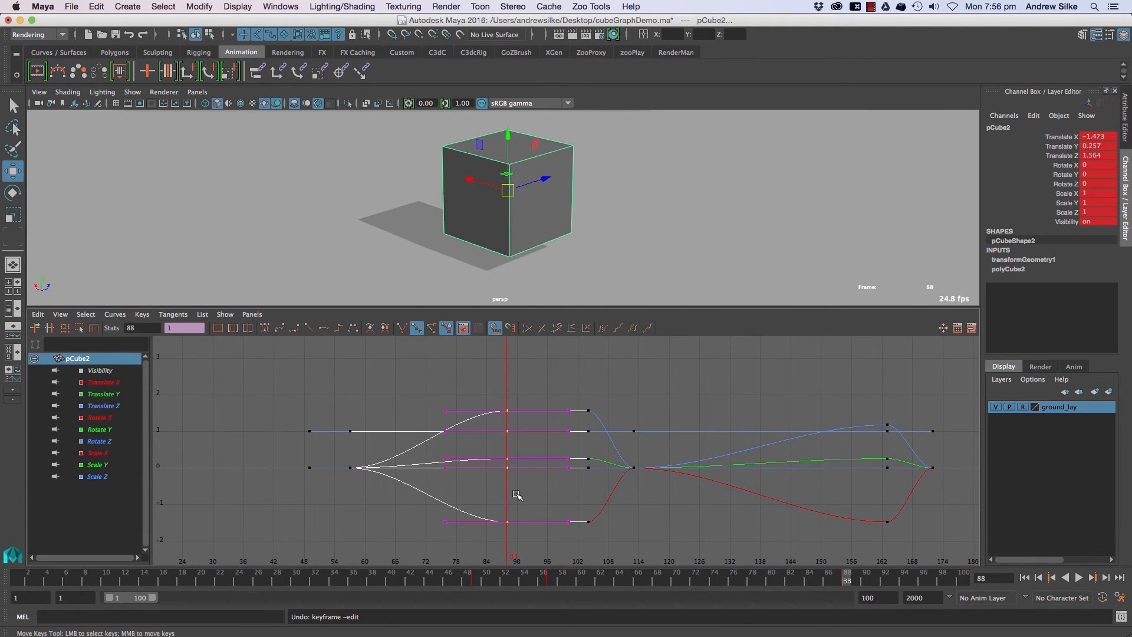
- Undo the previous move before repositioning the Translate Z key to frame 89 at about 1.56
key("cmd+z")
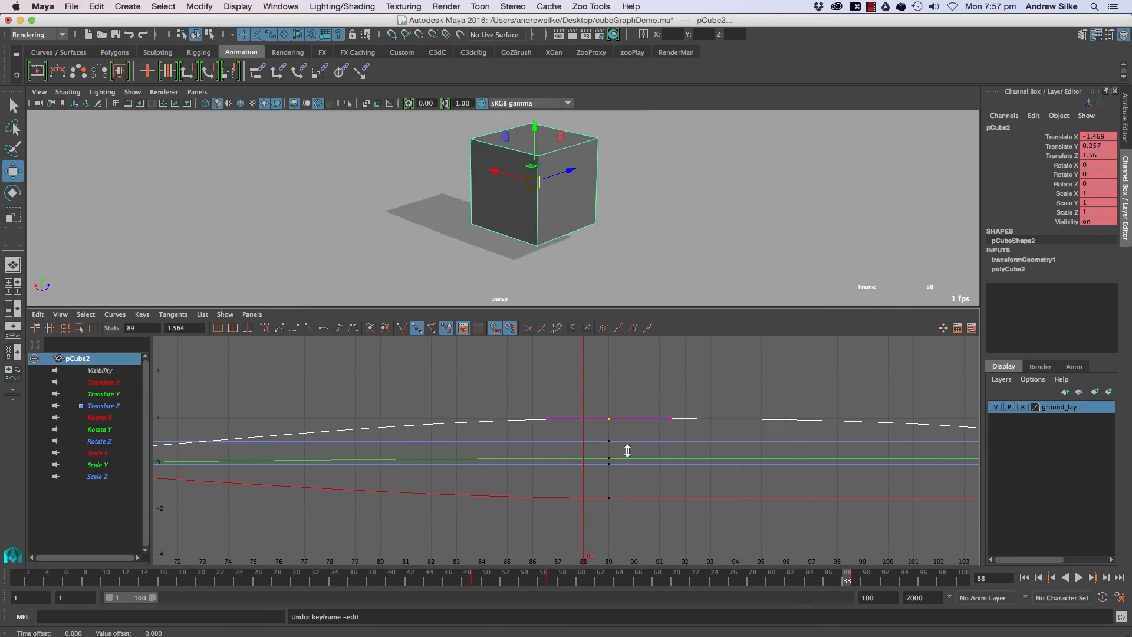
- Undo the last move and frame the curves (F) before raising the Translate Z key to about 3.34
key("cmd+z")
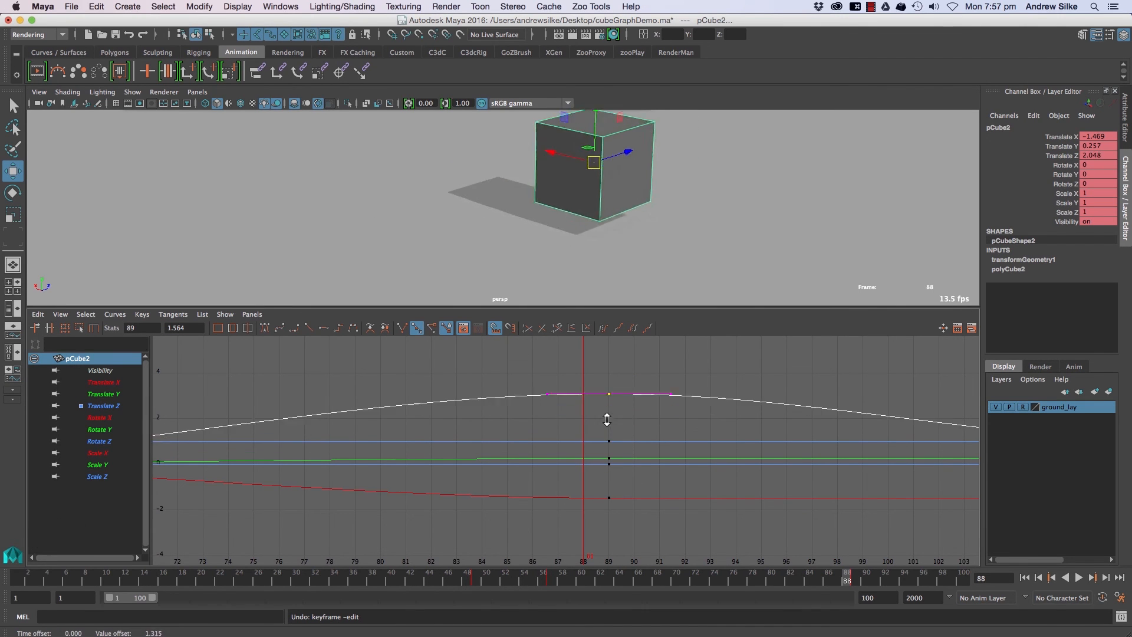
key("f")
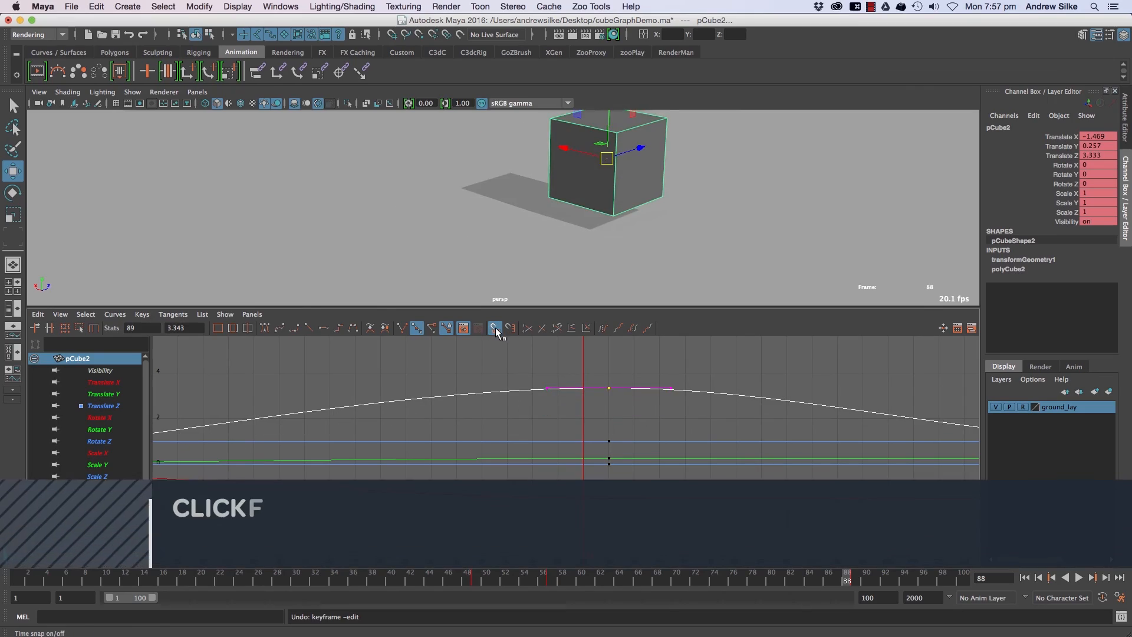